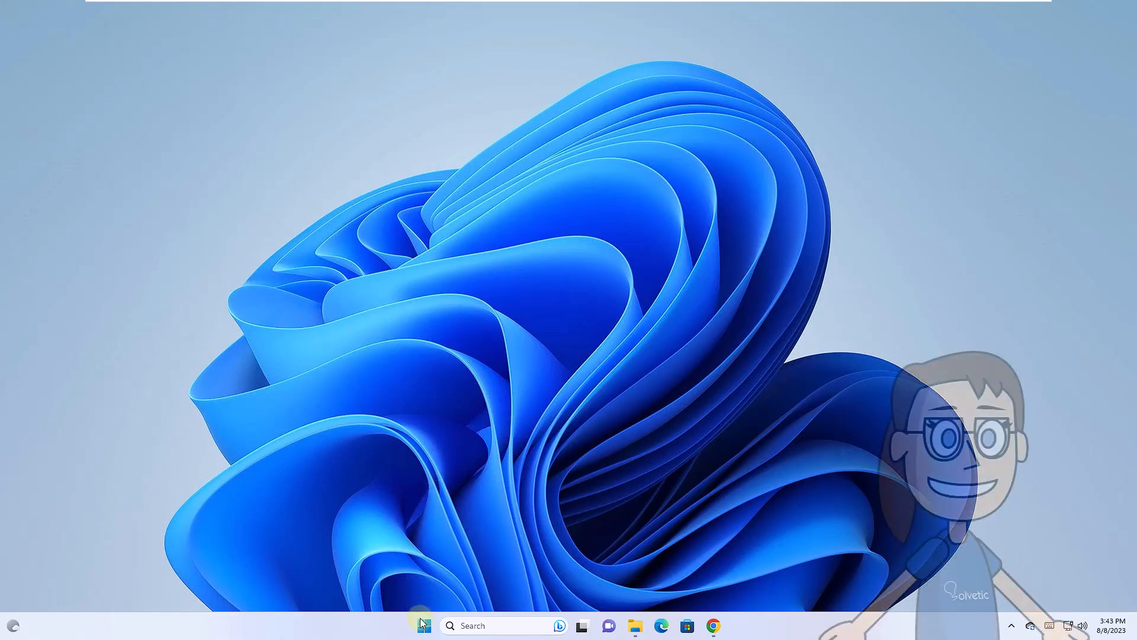
Step: Open Settings' About page and confirm a 64-bit operating system with an x64-based processor
left_click(424, 625)
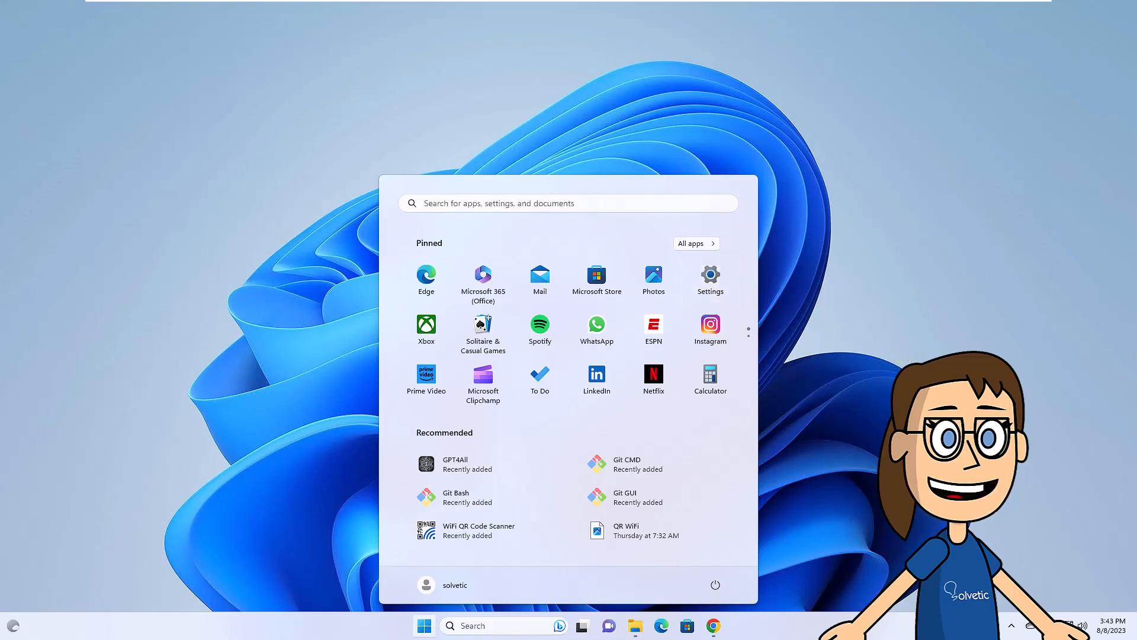
left_click(709, 275)
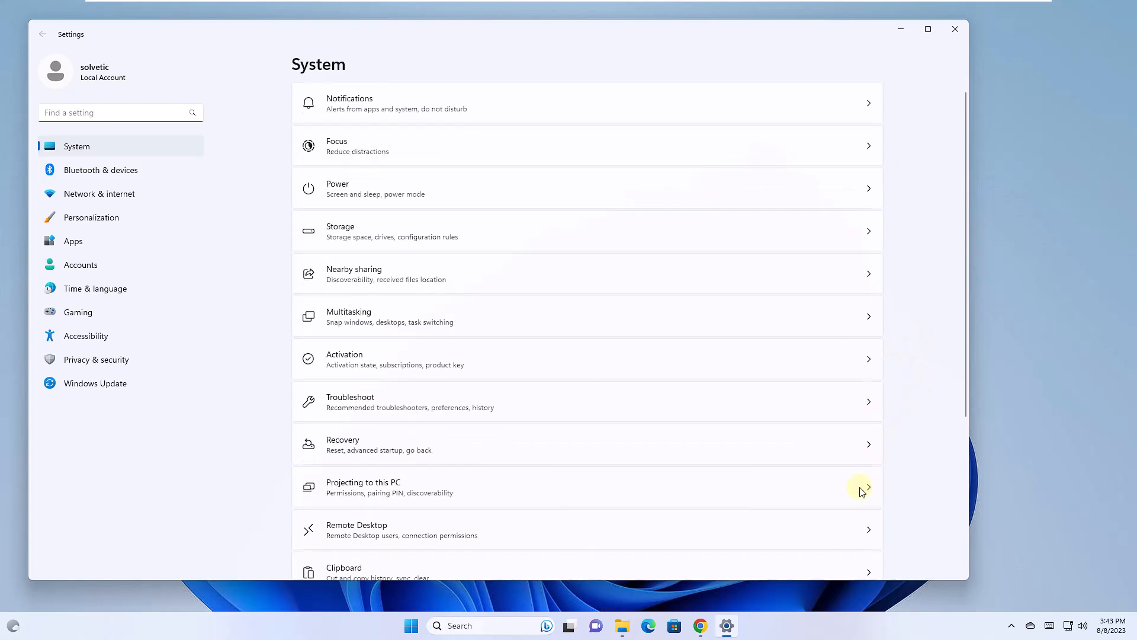
scroll("down", 3)
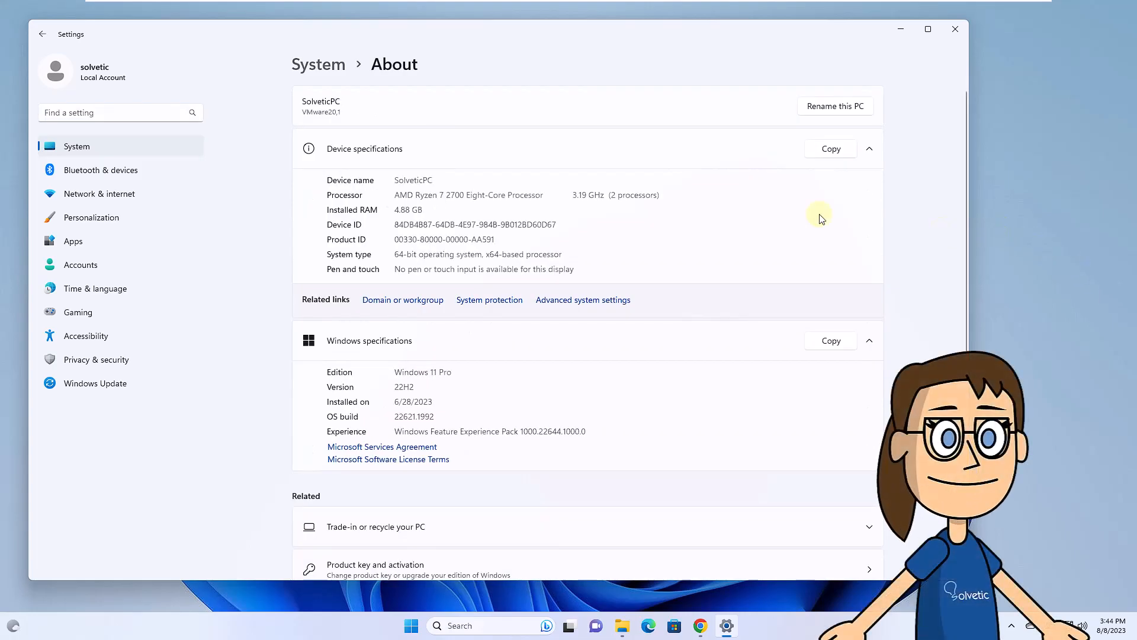
mouse_move(413, 259)
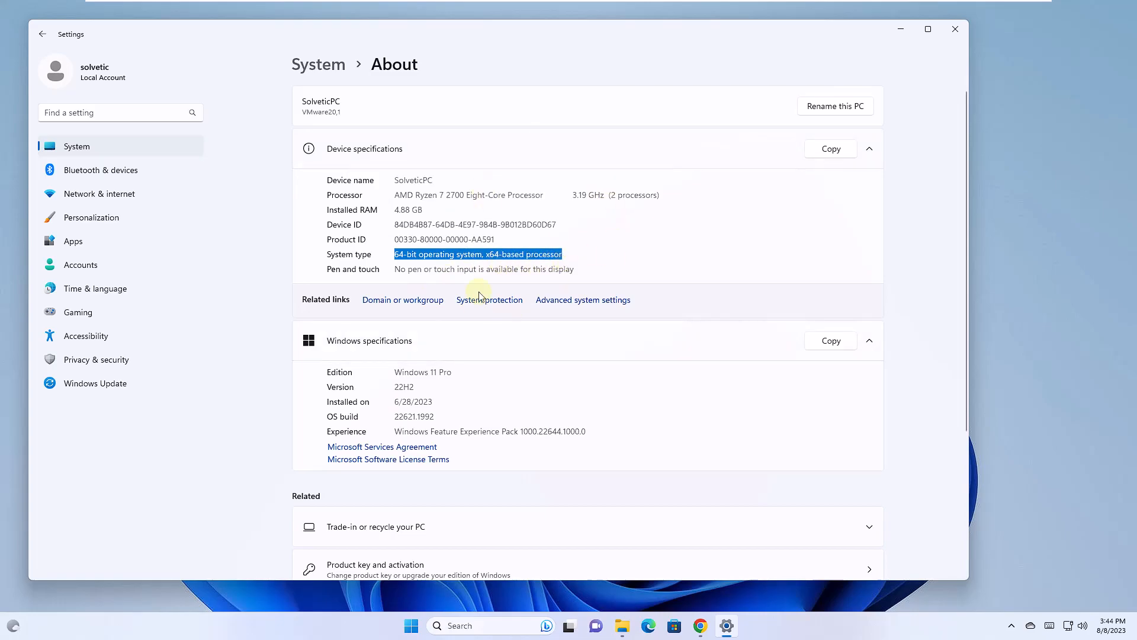
Step: Close Settings, download vcredist_x64.exe for Visual C++ 2010 SP1 in Chrome, then minimize Chrome
left_click(954, 29)
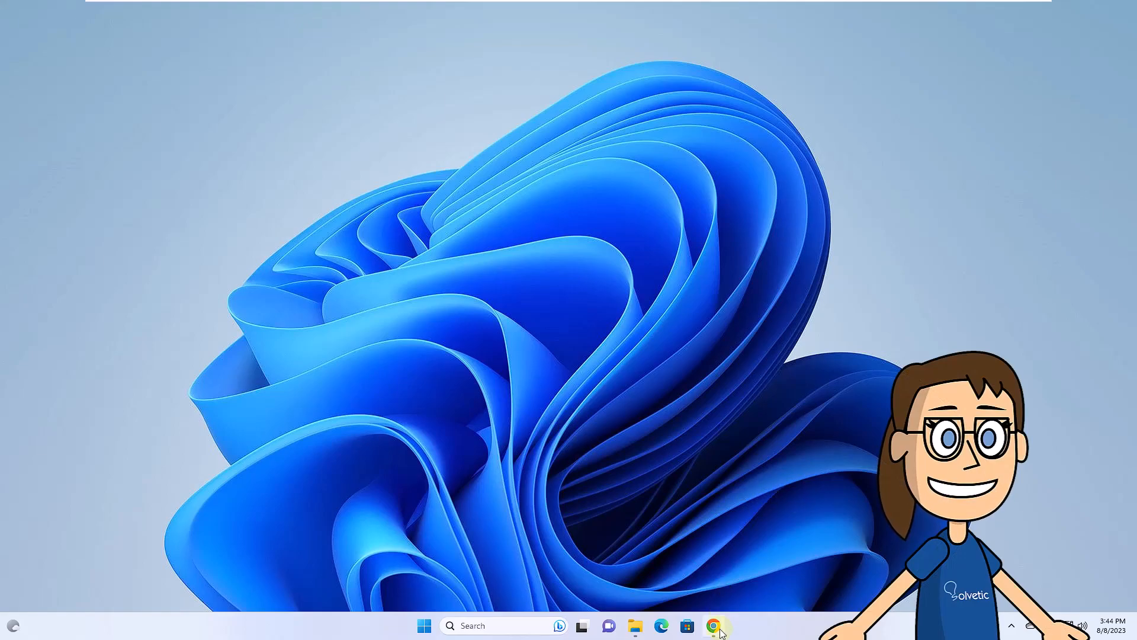
left_click(713, 625)
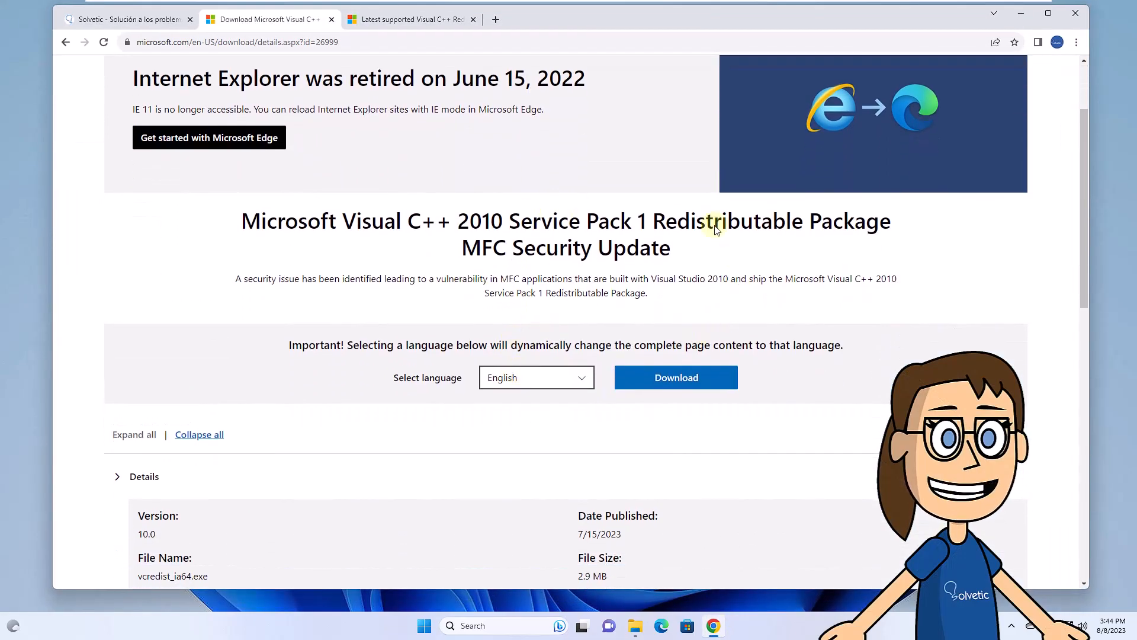
mouse_move(527, 303)
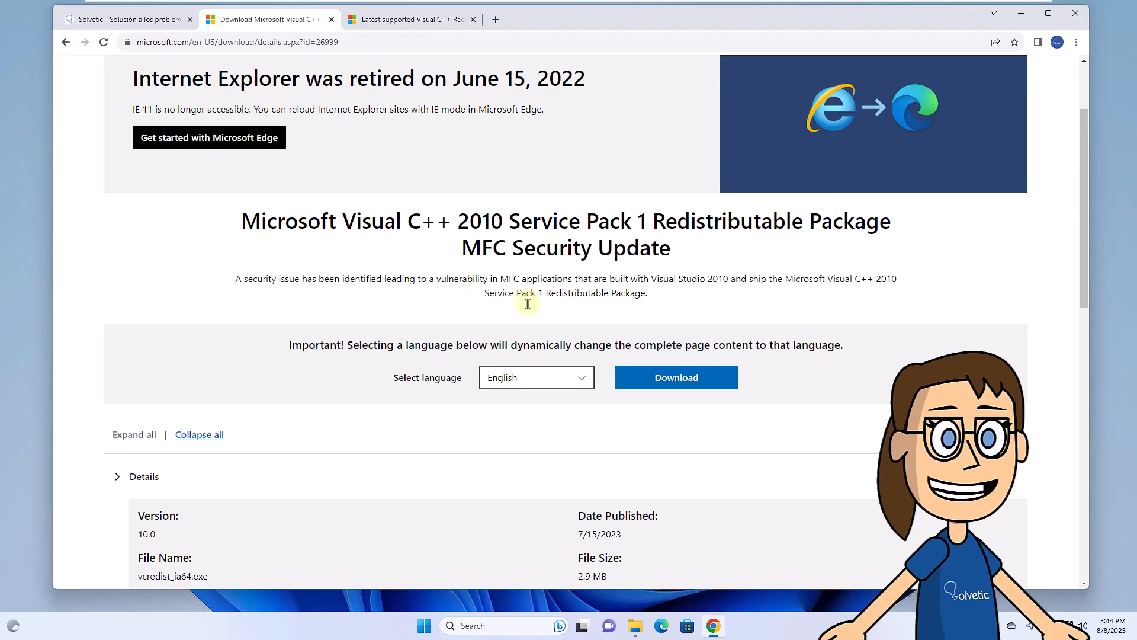
left_click(675, 377)
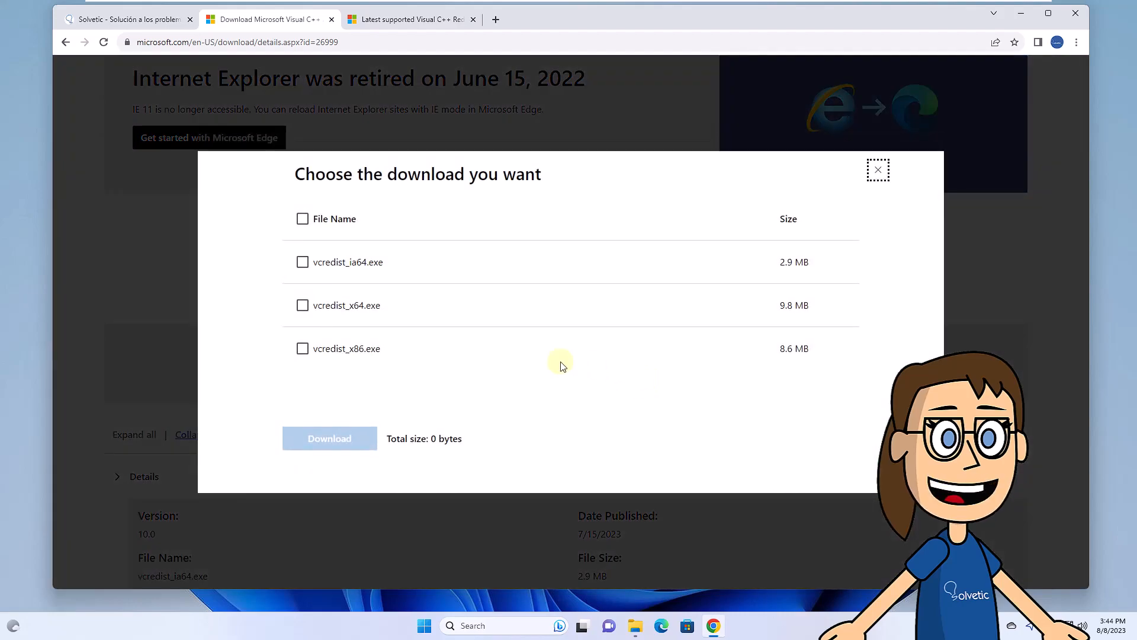
mouse_move(316, 304)
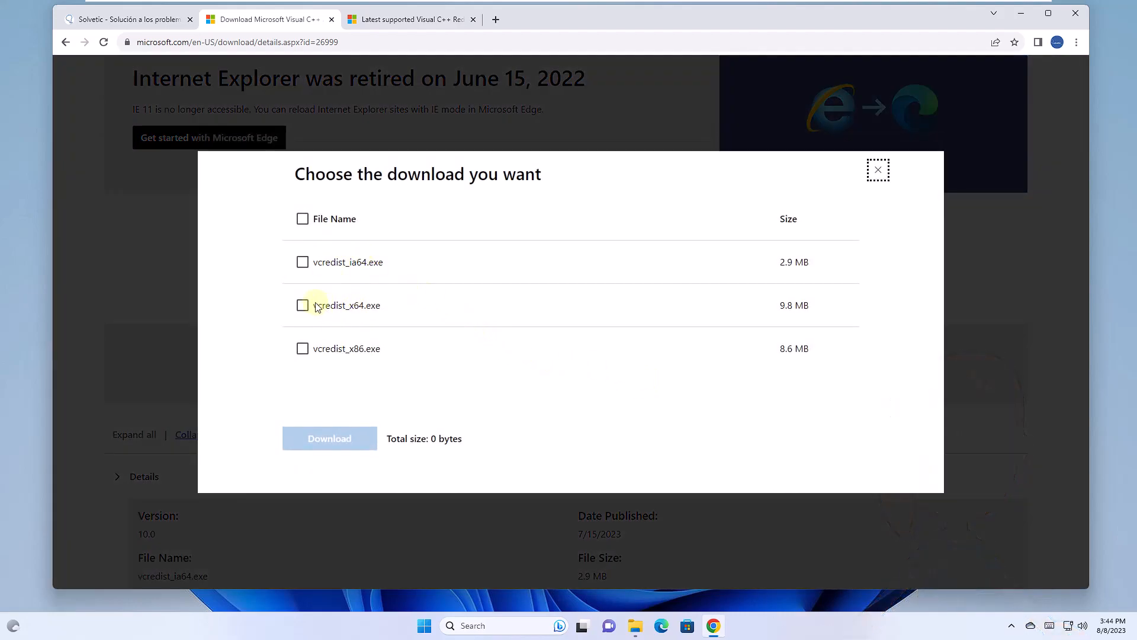
left_click(303, 306)
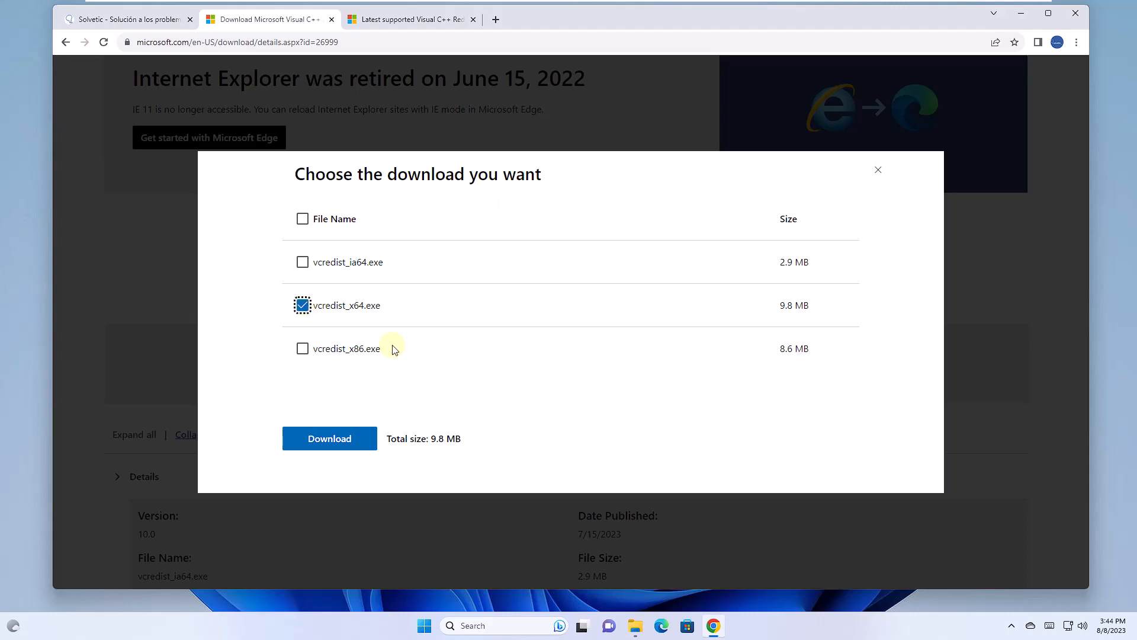
left_click(329, 439)
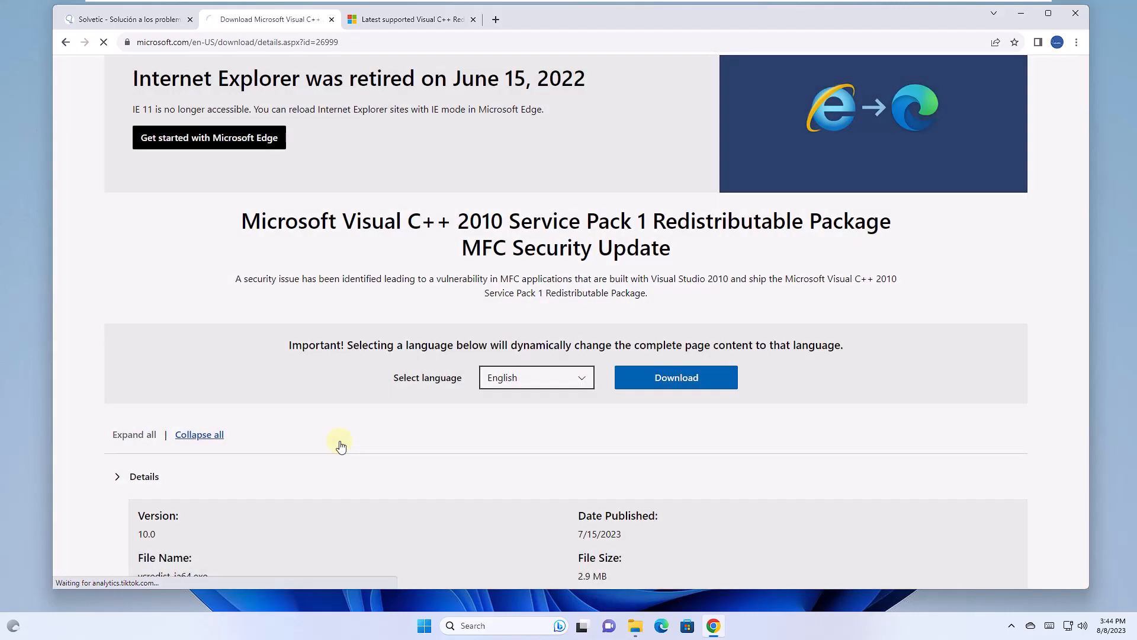
left_click(675, 377)
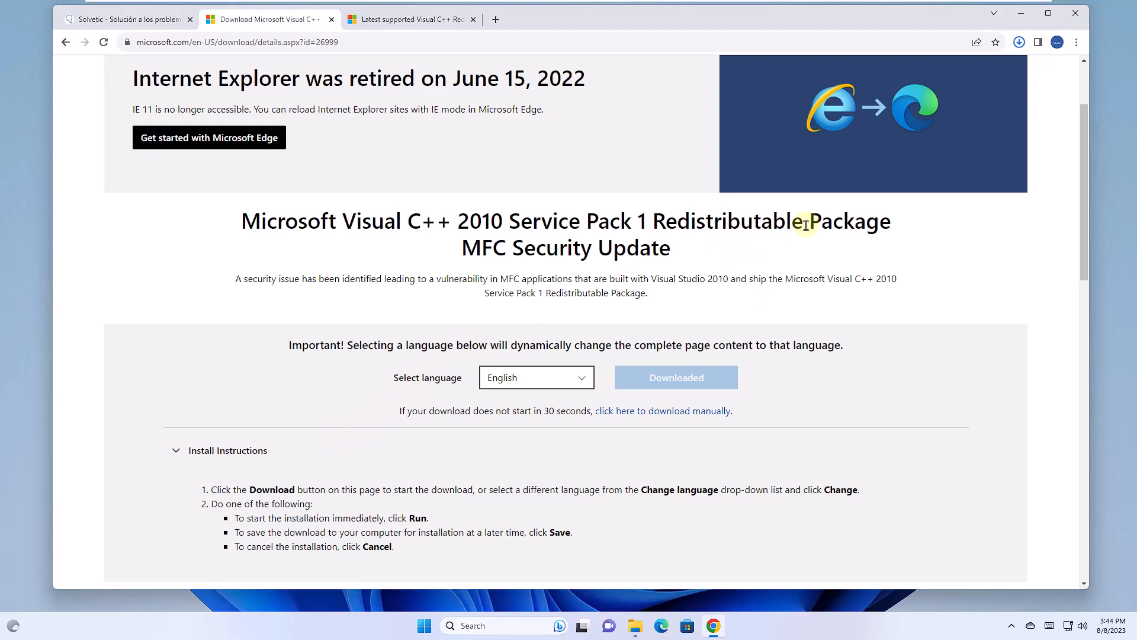
left_click(1018, 42)
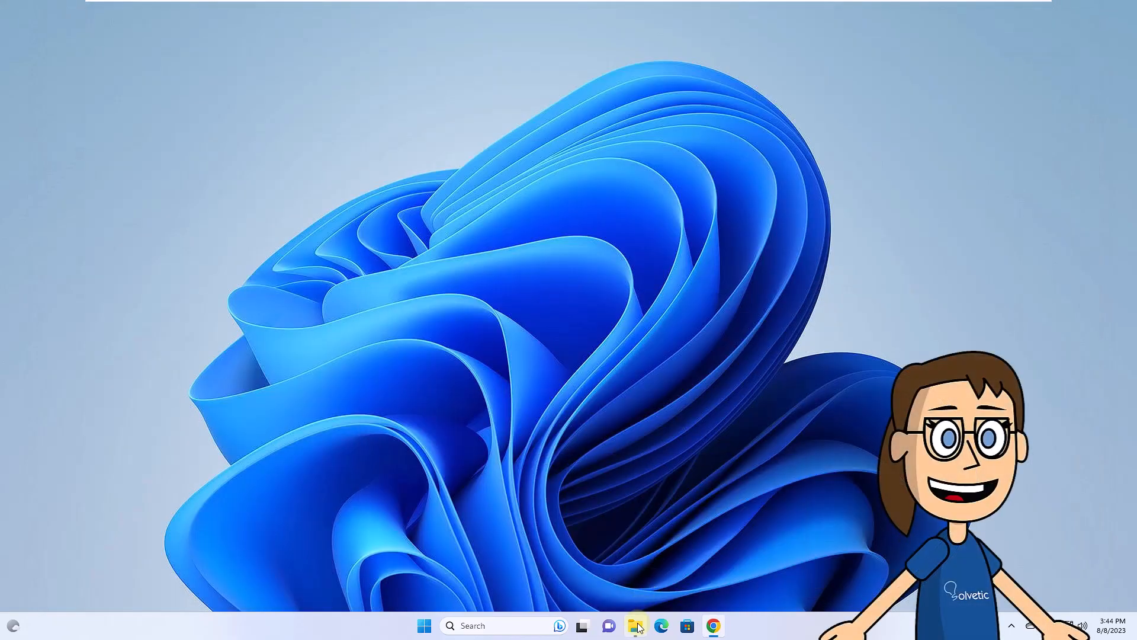
Step: Run vcredist_x64 from the Downloads folder to start the Visual C++ 2010 x64 setup
left_click(634, 625)
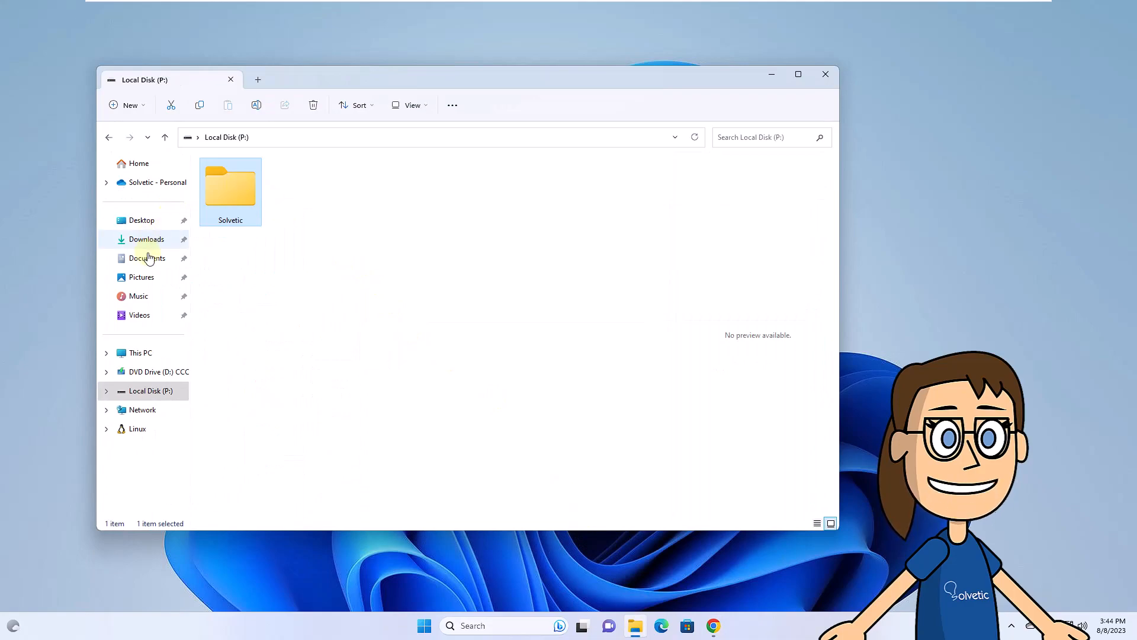
left_click(146, 239)
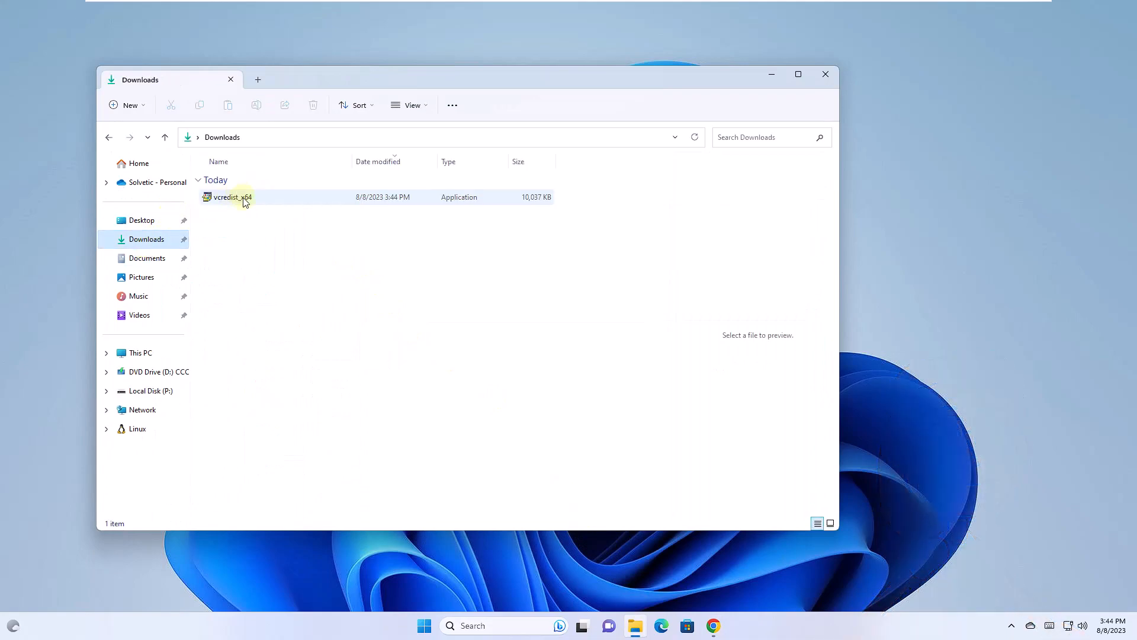
left_click(232, 197)
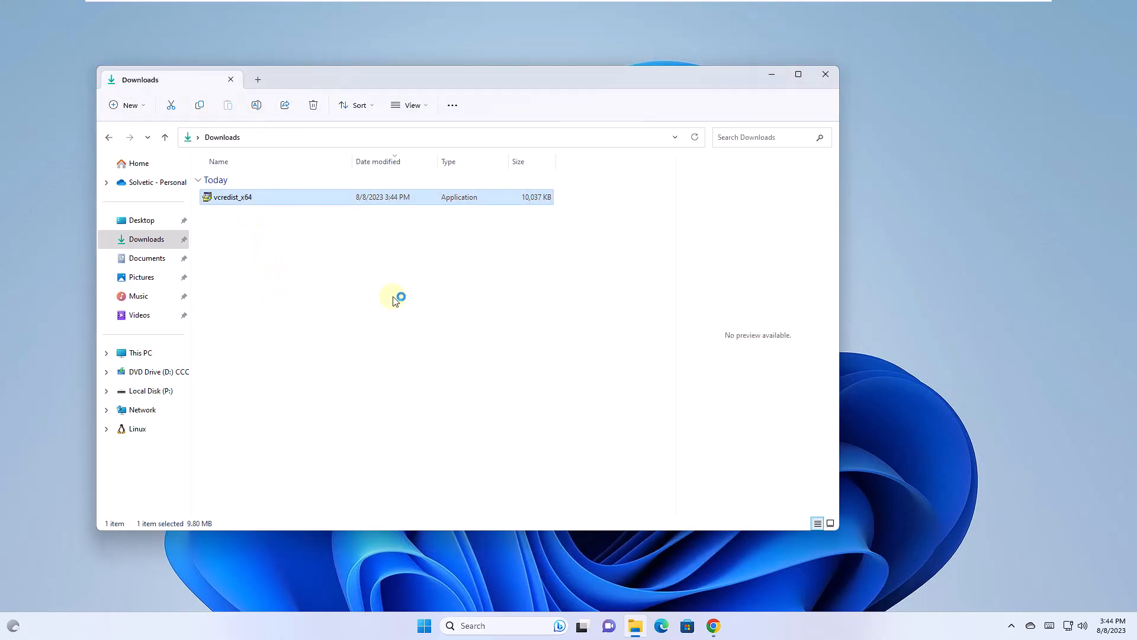
mouse_move(697, 174)
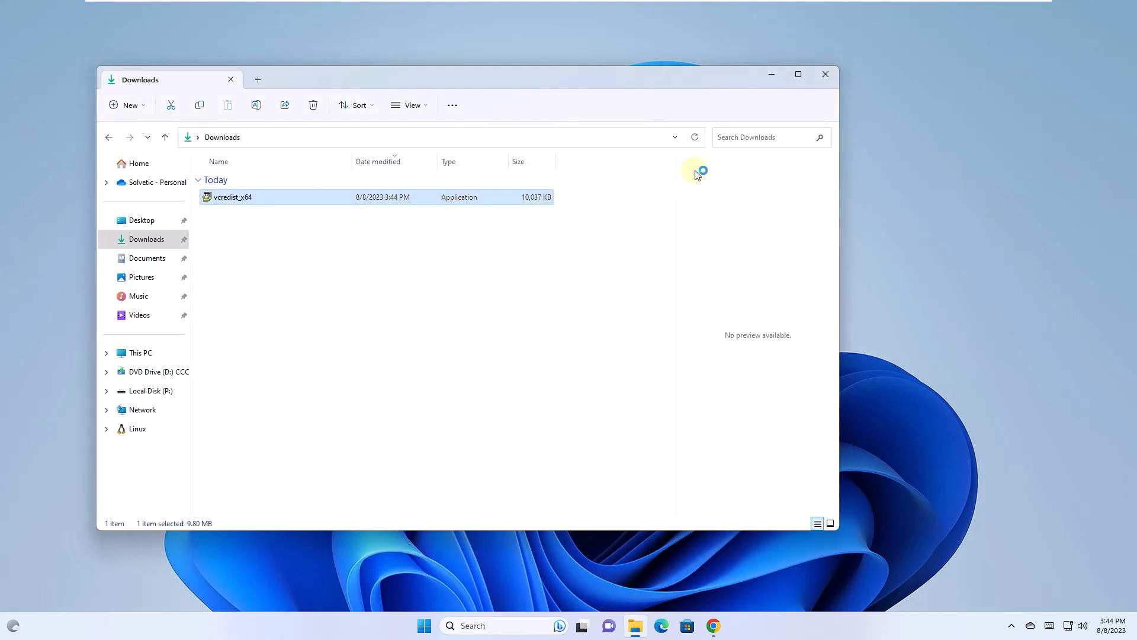
double_click(232, 197)
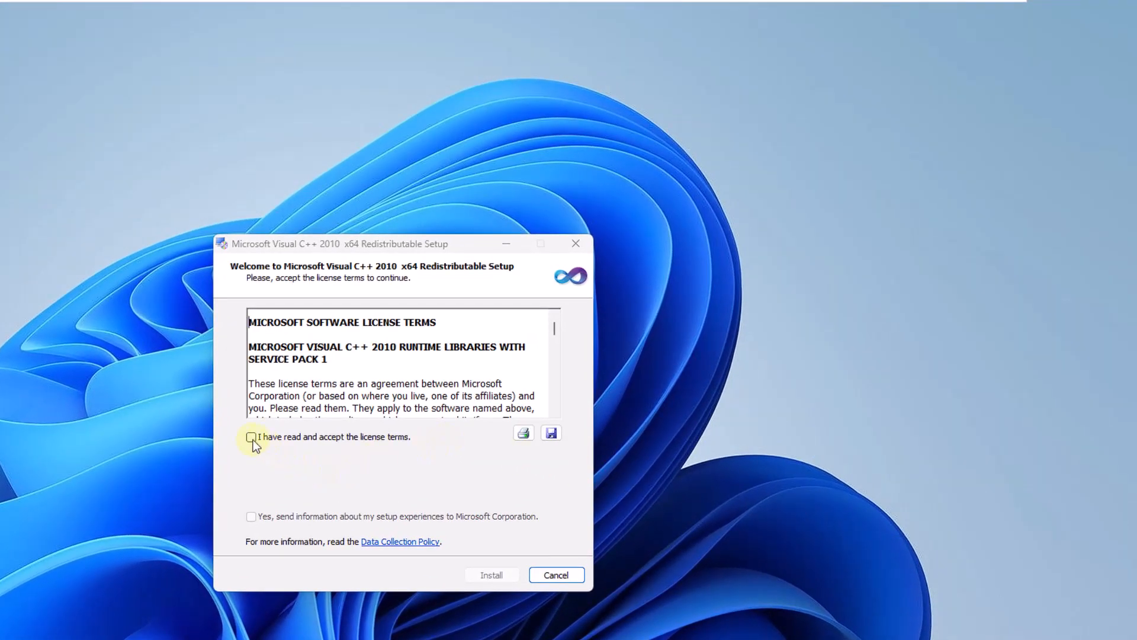
Step: Accept the license, install the Visual C++ 2010 x64 Redistributable, and finish the wizard
left_click(251, 436)
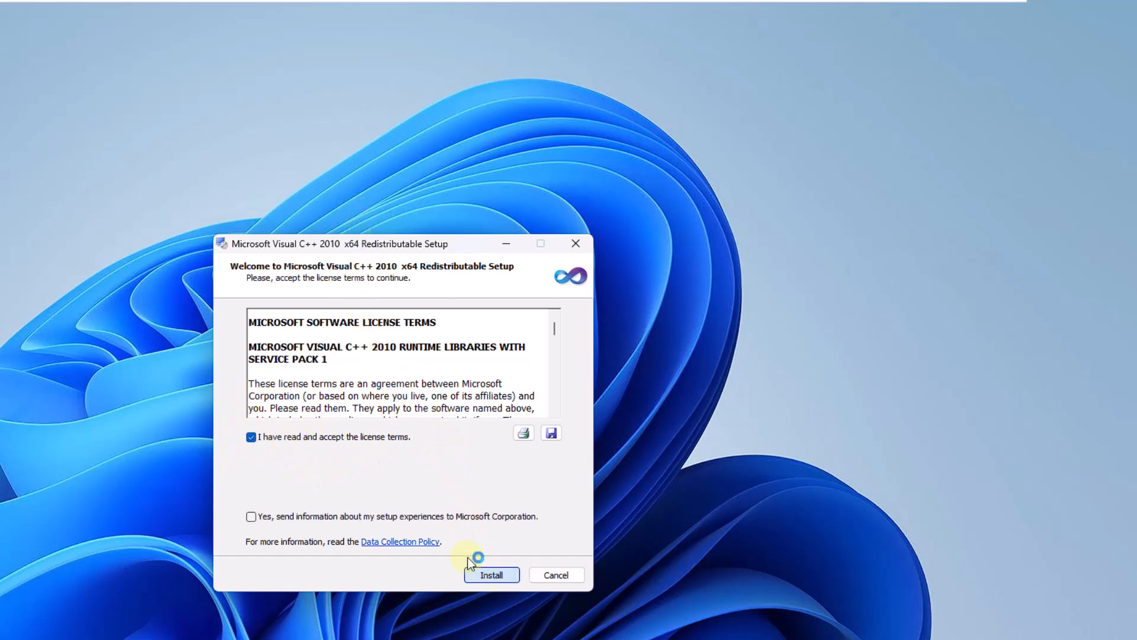
left_click(491, 574)
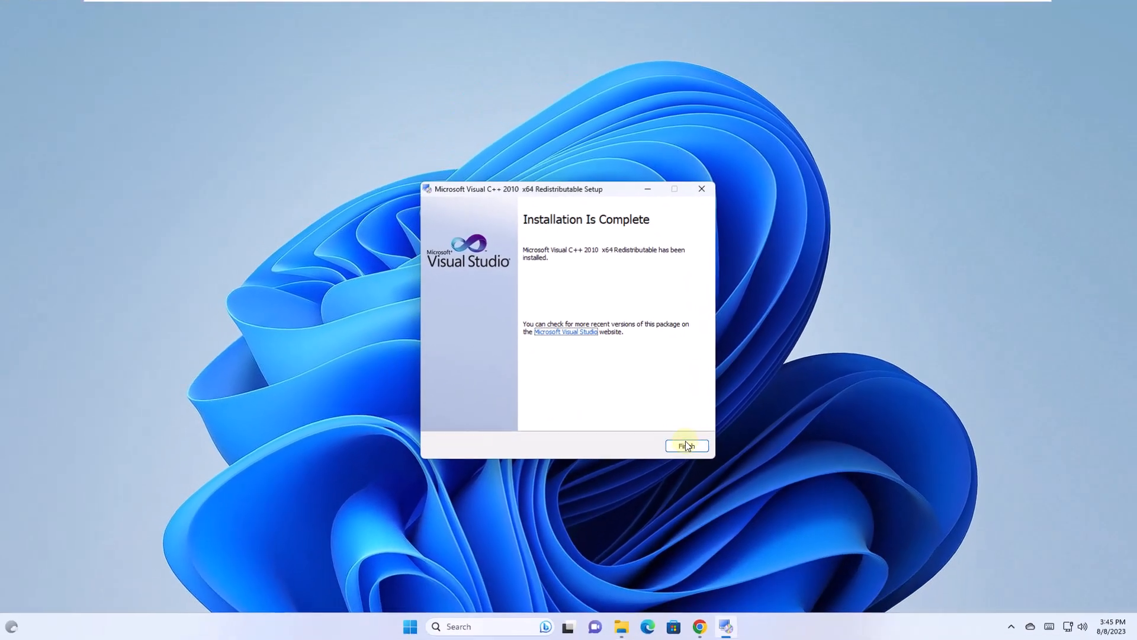
left_click(686, 445)
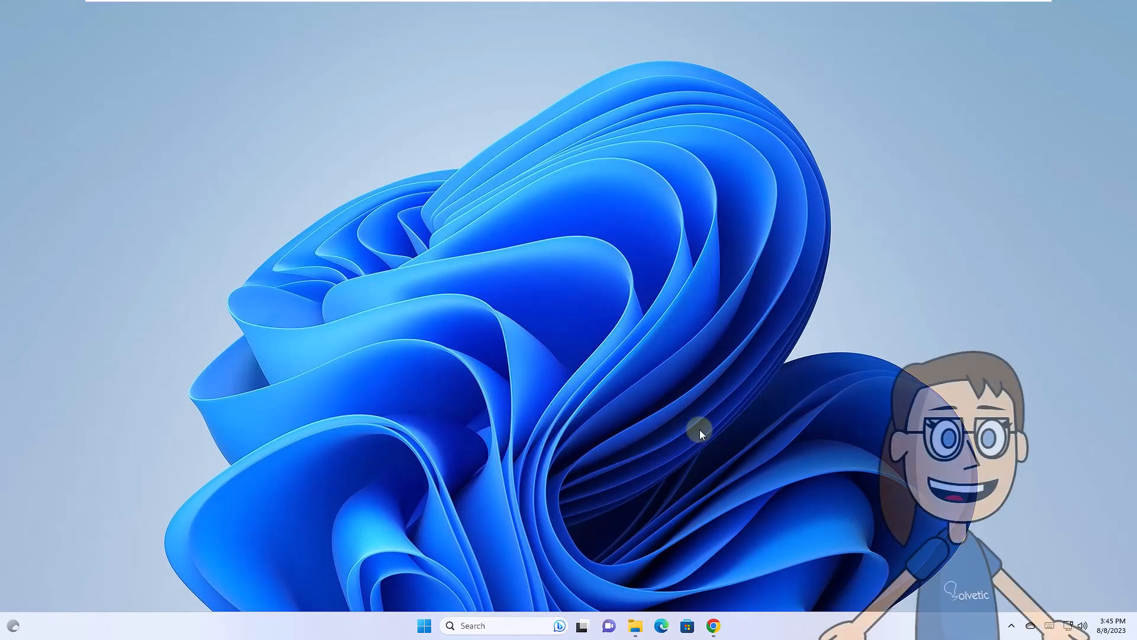
mouse_move(707, 458)
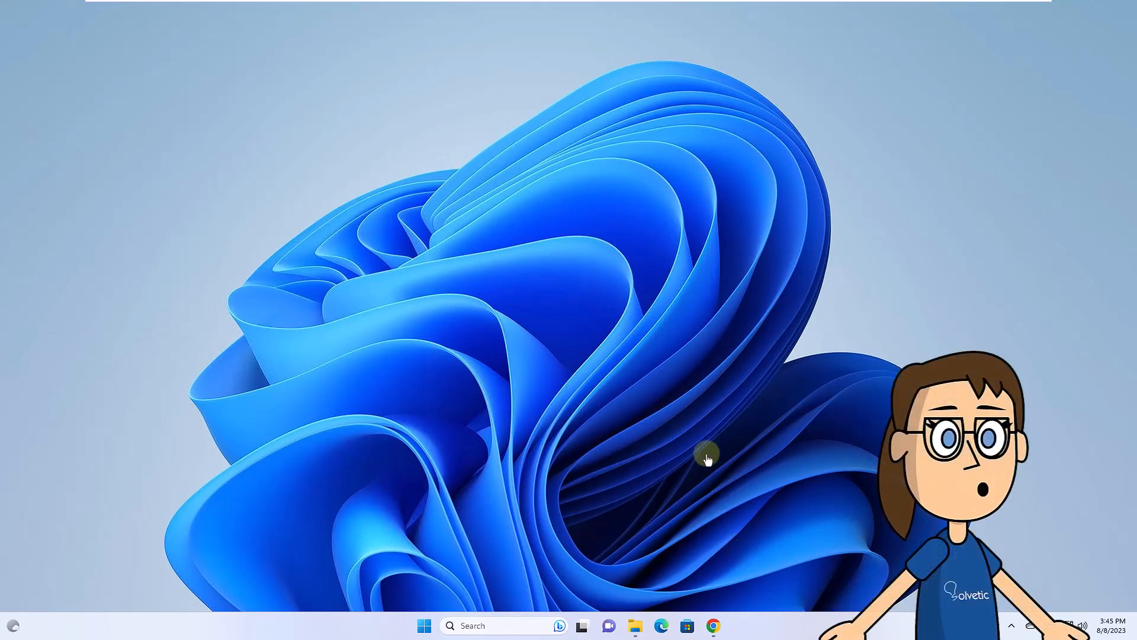
Step: Download VC_redist.x64.exe from the Visual Studio 2015–2022 section, then minimize Chrome
left_click(713, 625)
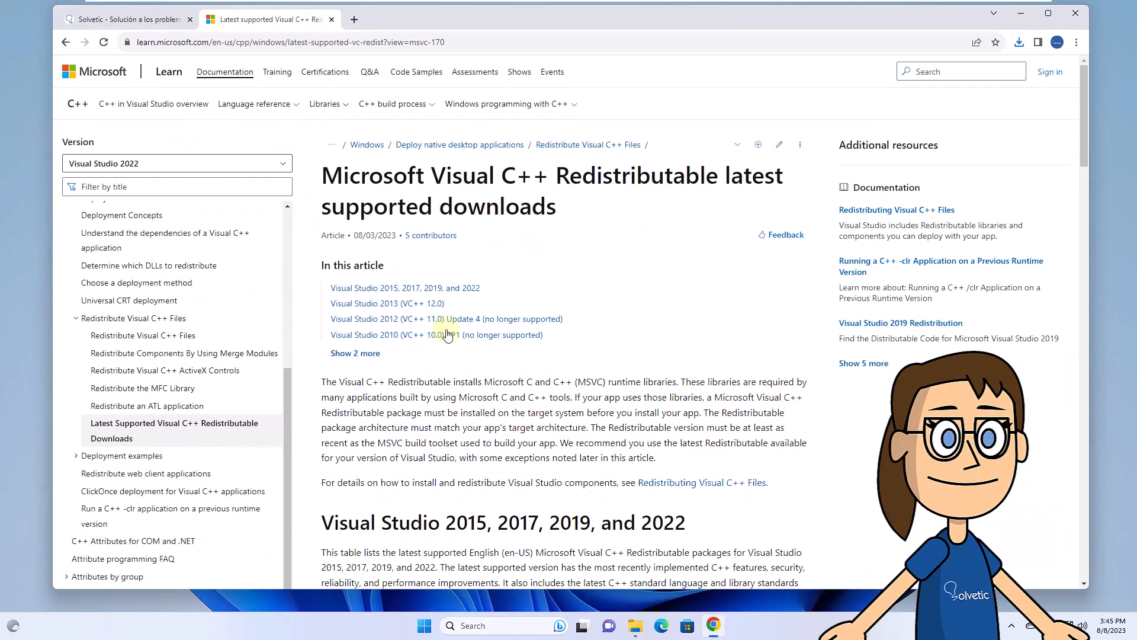
mouse_move(547, 239)
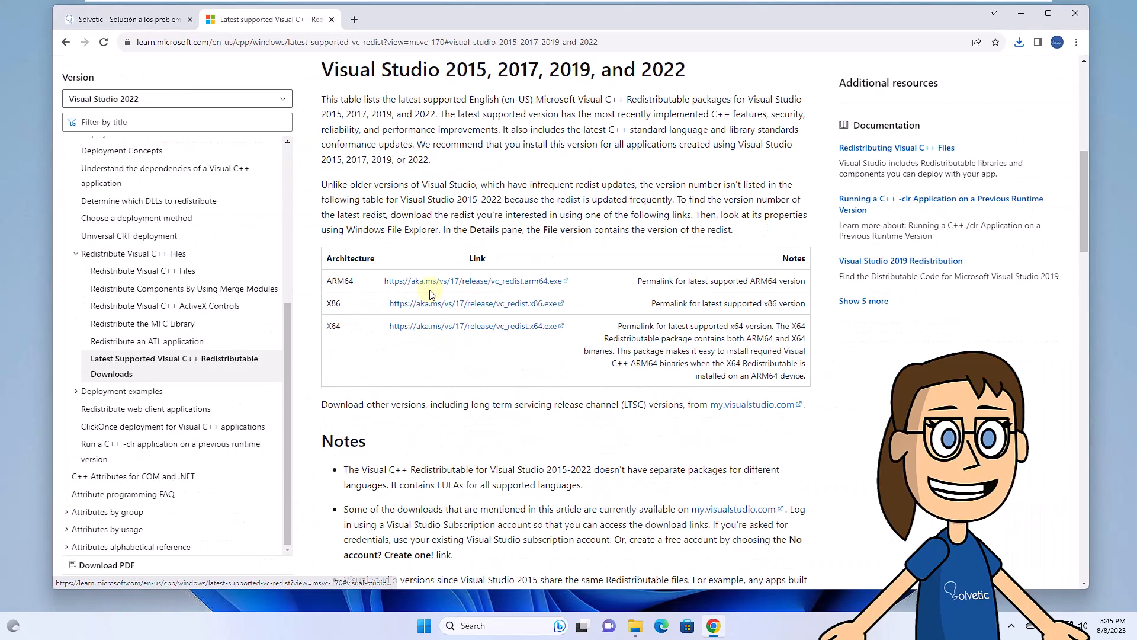
left_click(474, 325)
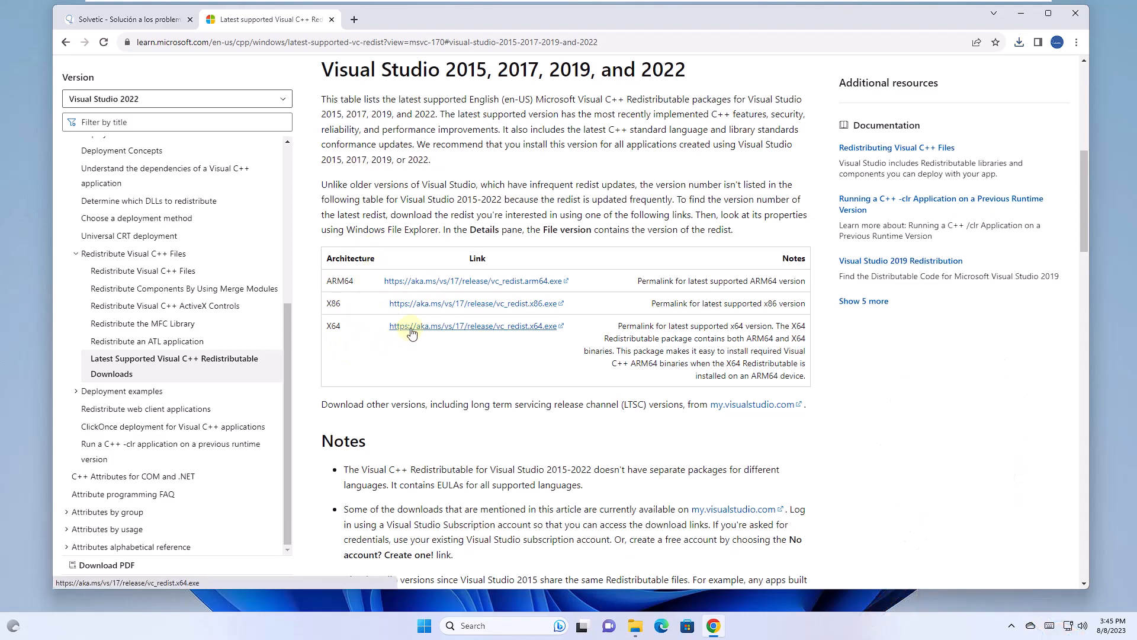
left_click(410, 325)
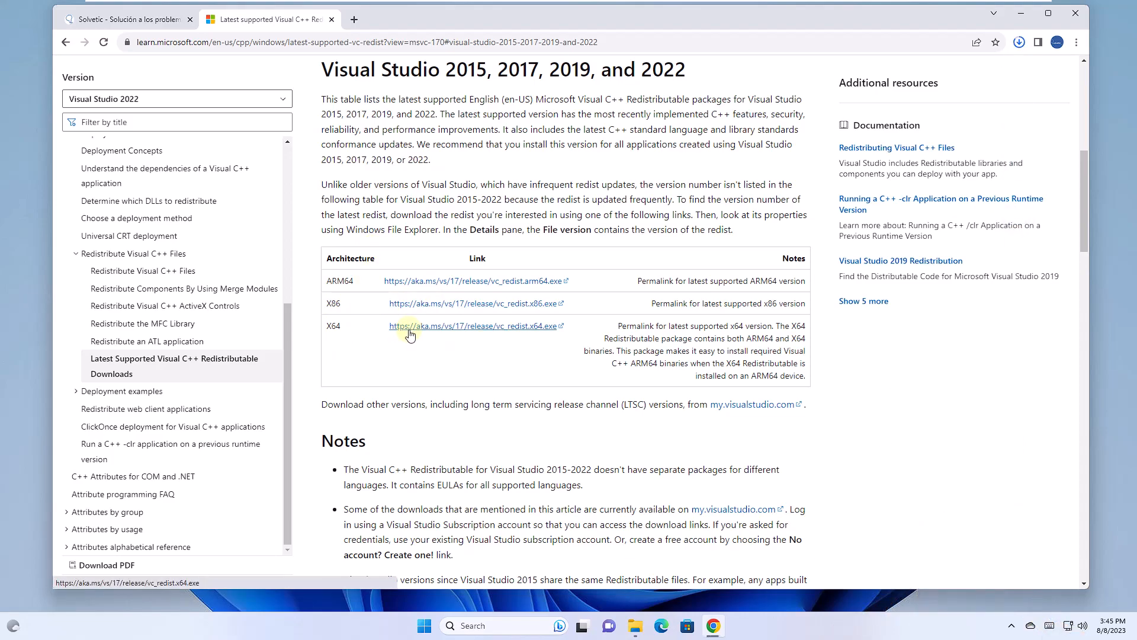
mouse_move(631, 215)
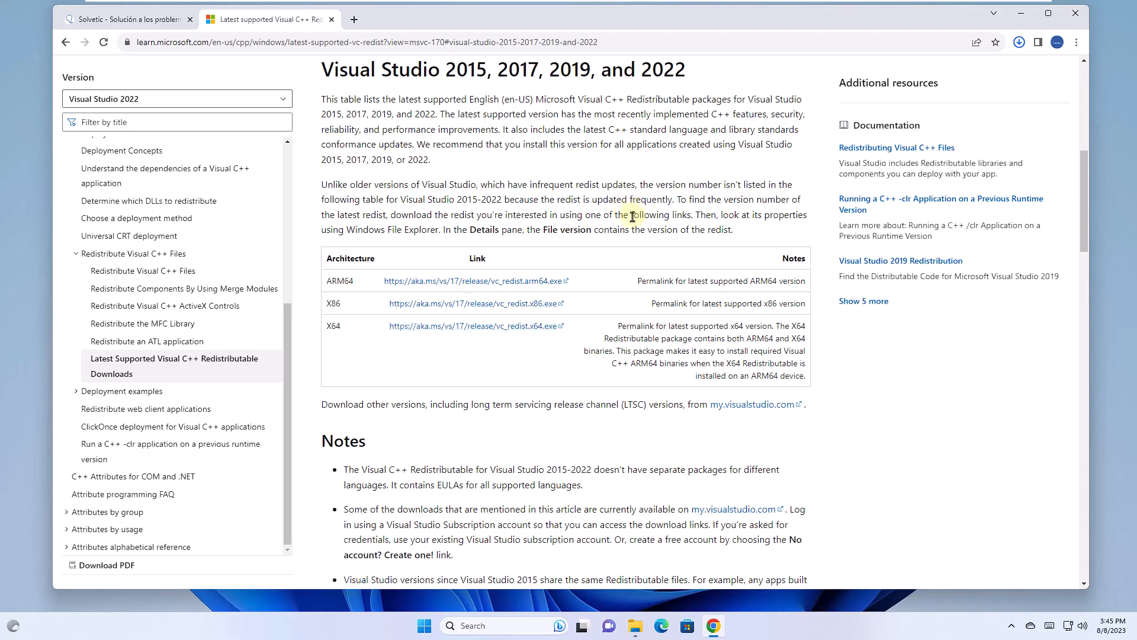
left_click(1018, 42)
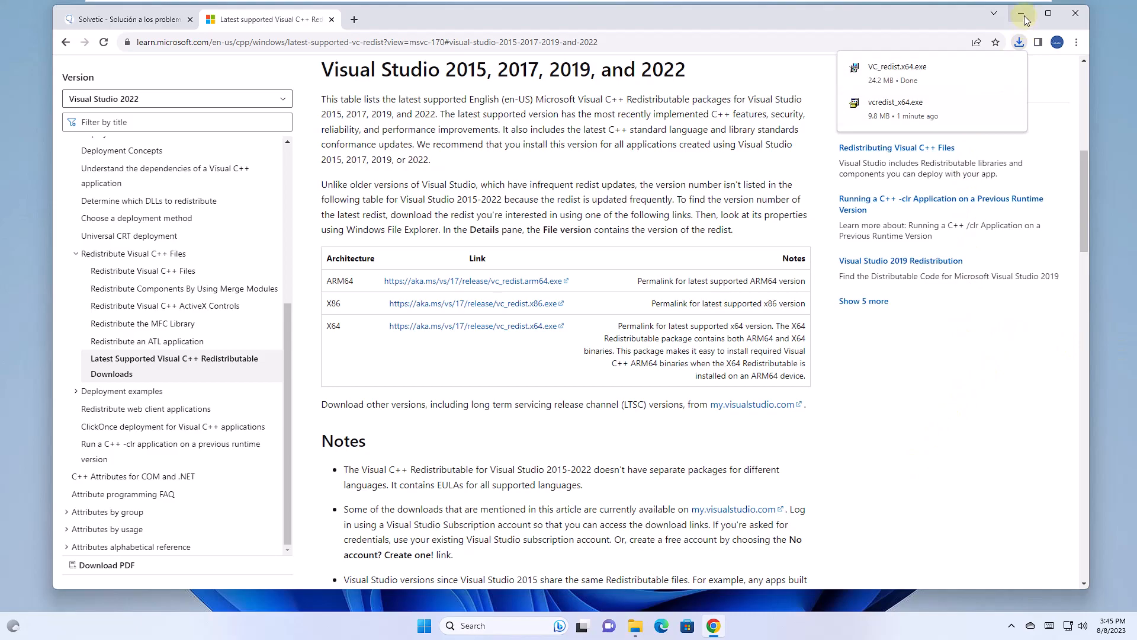
left_click(1022, 13)
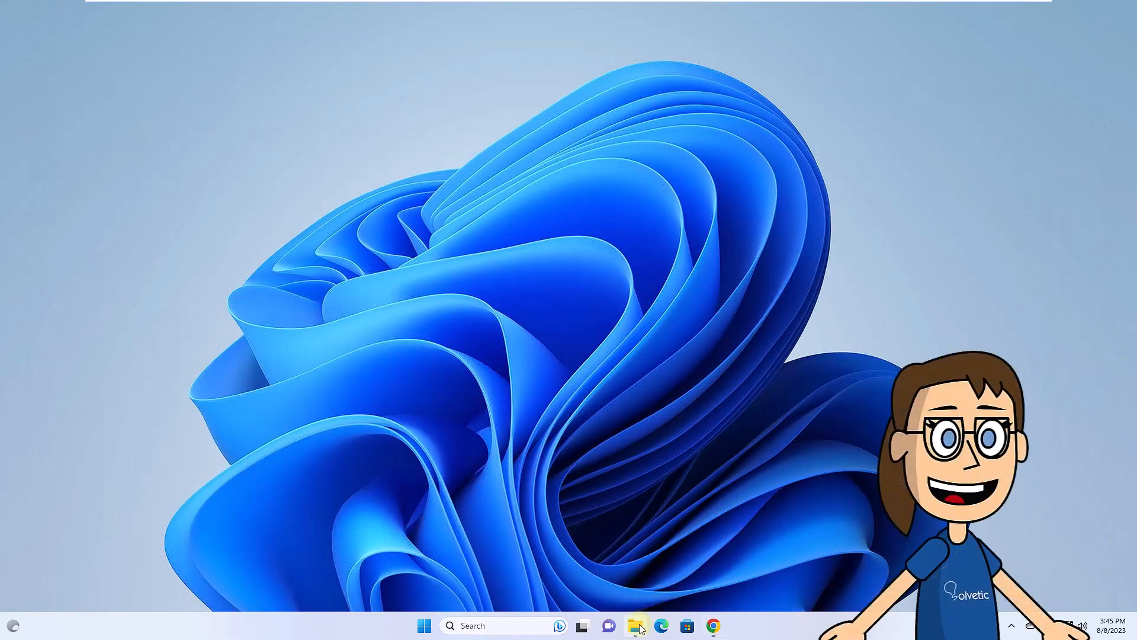
Step: Run VC_redist.x64 from the Downloads folder in File Explorer
left_click(636, 626)
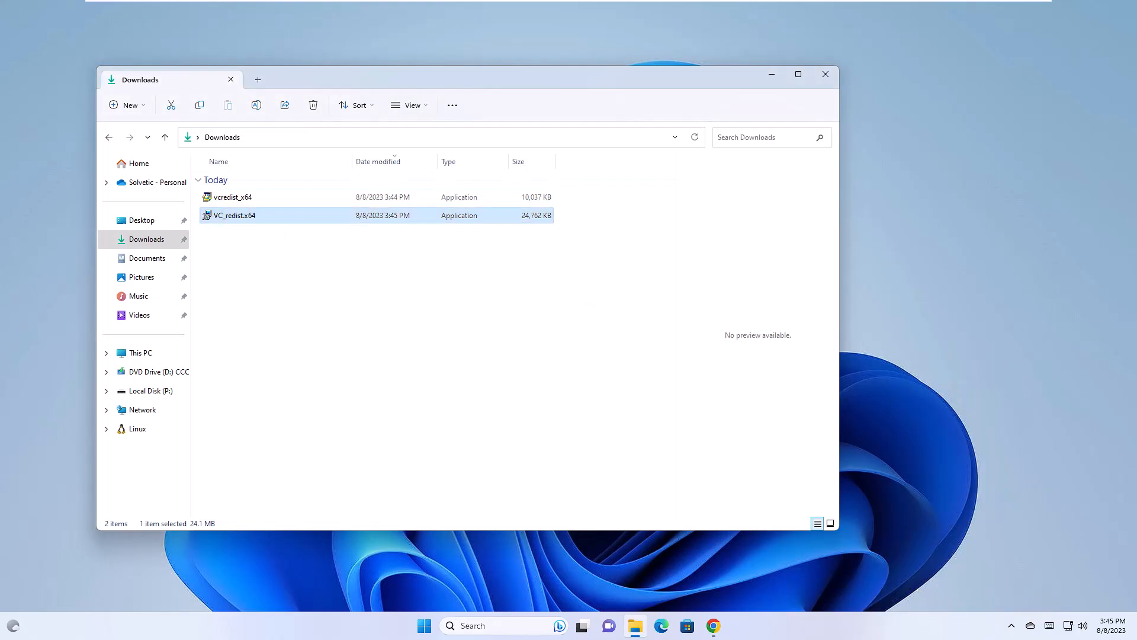
double_click(234, 215)
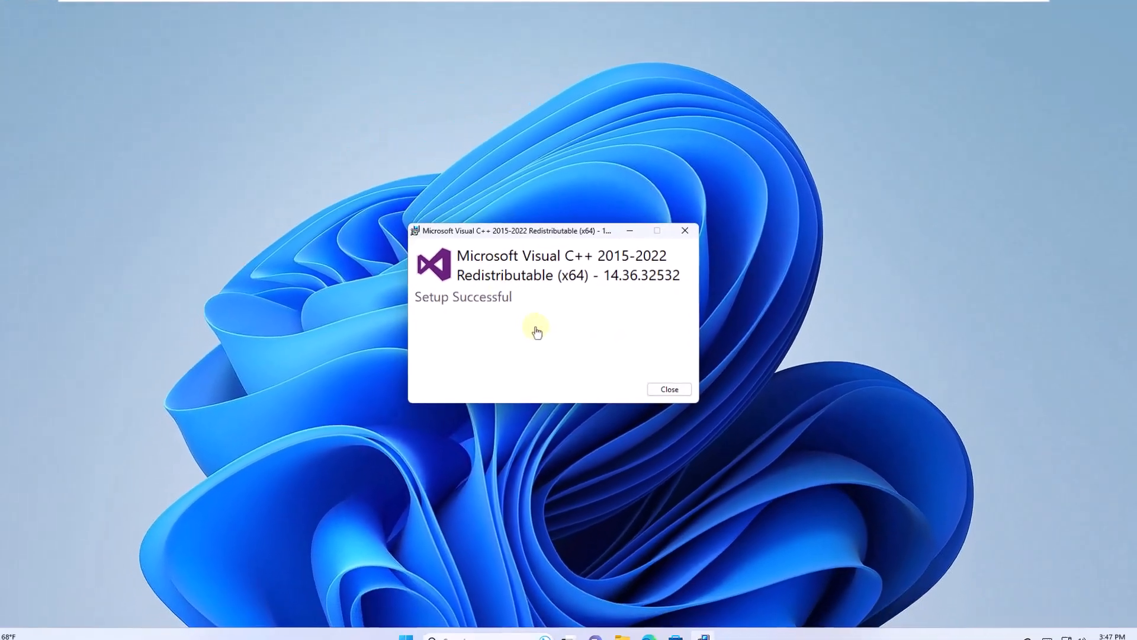
Step: Close the Setup Successful window for Visual C++ 2015-2022 version 14.36.32532
left_click(668, 388)
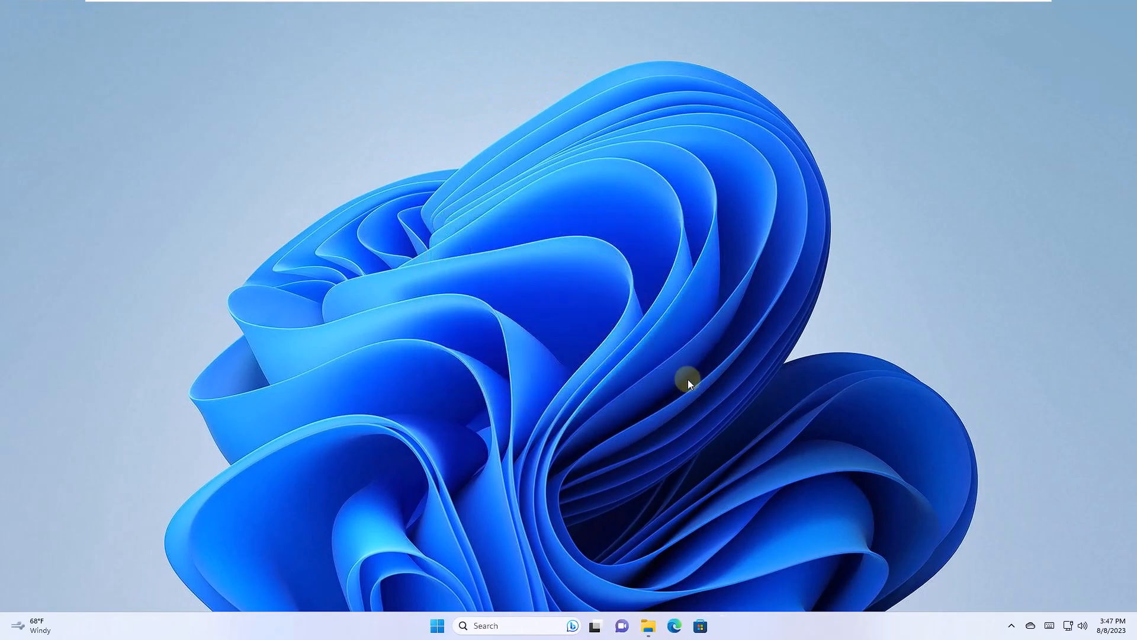